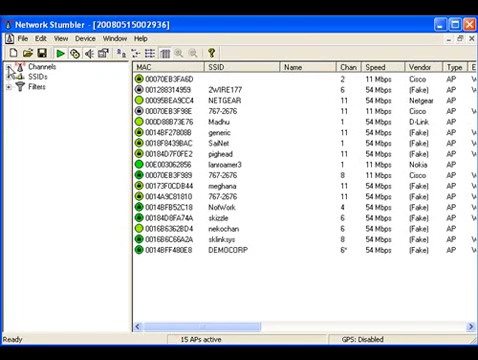
- Expand Channels, graph one access point's signal history, then list a single channel's two networks
{"action": "left_click", "coordinate": [8, 72]}
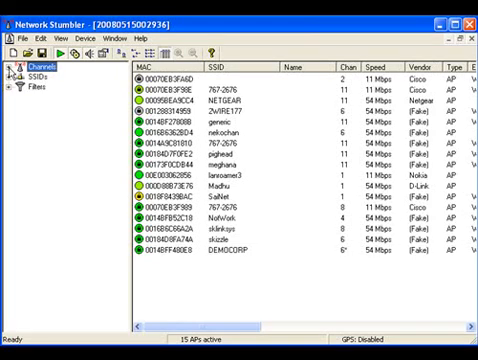
{"action": "left_click", "coordinate": [12, 74]}
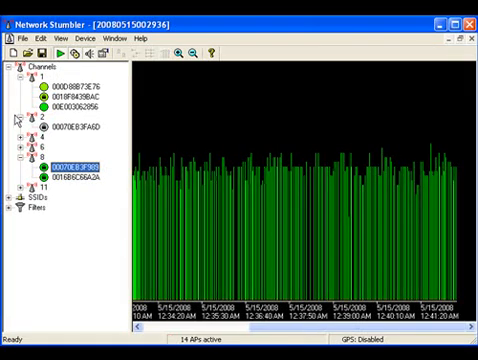
{"action": "left_click", "coordinate": [16, 116]}
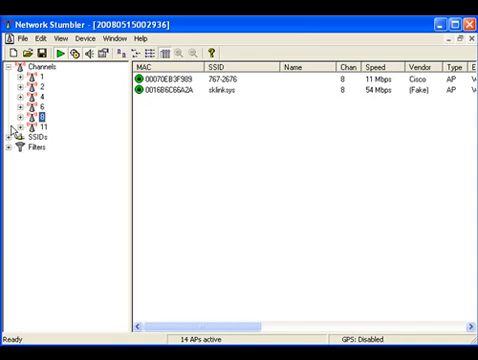
- Expand SSIDs to group access points by network name and reveal the filter categories
{"action": "left_click", "coordinate": [12, 142]}
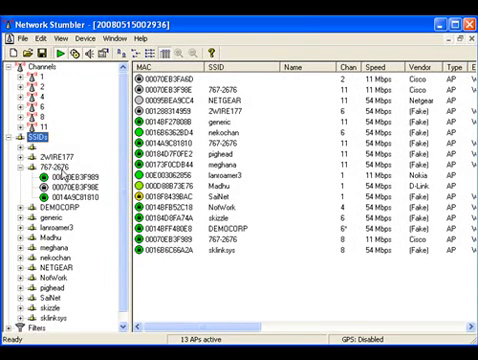
{"action": "left_click", "coordinate": [50, 156]}
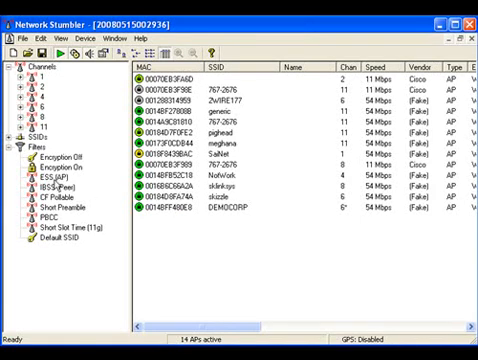
- Apply the Default SSID filter, narrowing the list to a single access point
{"action": "left_click", "coordinate": [44, 160]}
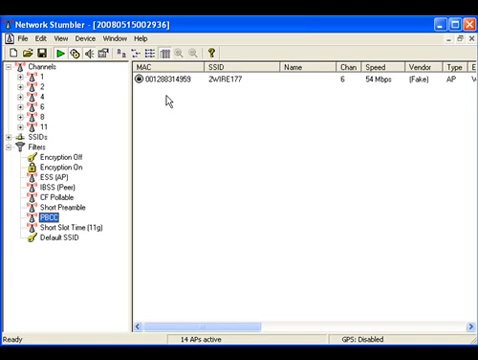
{"action": "mouse_move", "coordinate": [144, 134]}
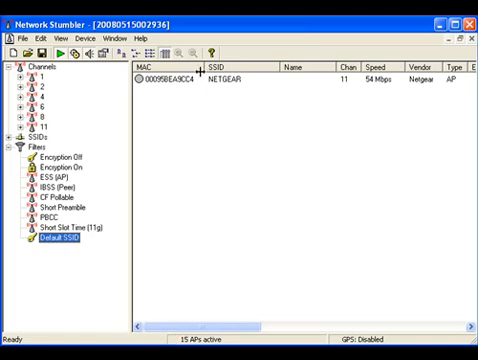
{"action": "mouse_move", "coordinate": [212, 84]}
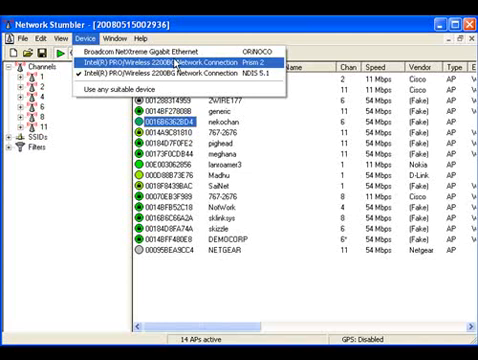
{"action": "mouse_move", "coordinate": [150, 48]}
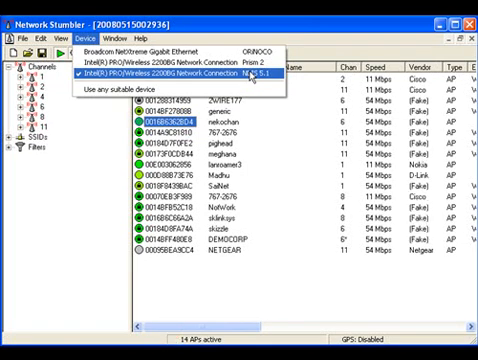
- Choose the Intel PRO/Wireless 2200BG NDIS 5.1 entry in the Device menu for scanning
{"action": "left_click", "coordinate": [160, 72]}
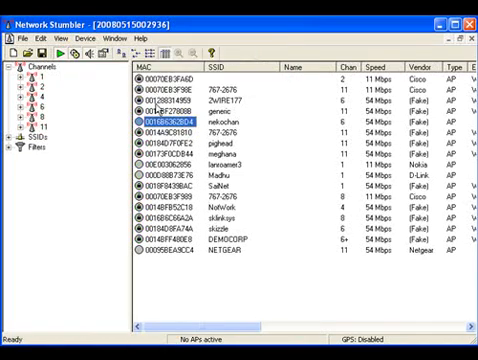